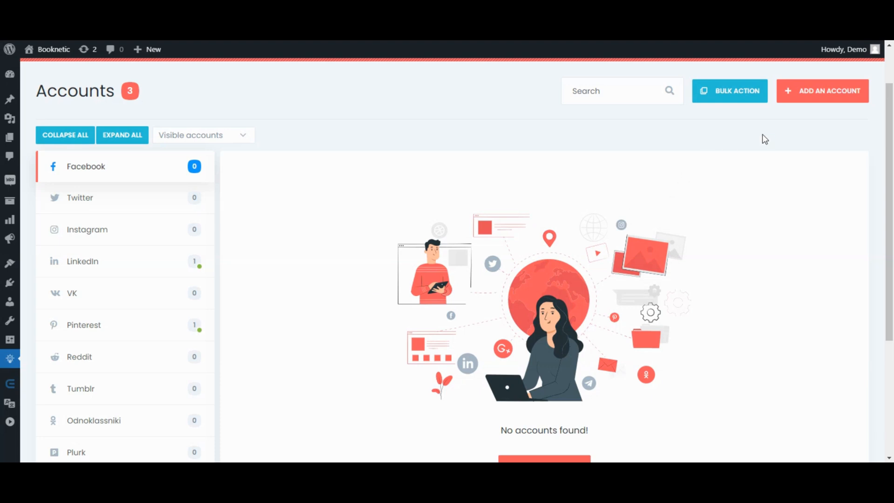
- Connect the Booknetic Saas Facebook account through the FS Poster - Standard APP method
click(823, 91)
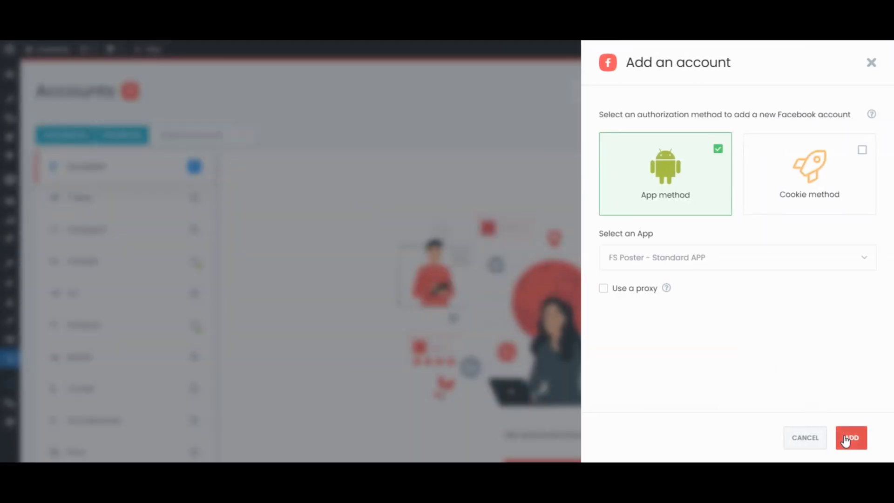
click(851, 438)
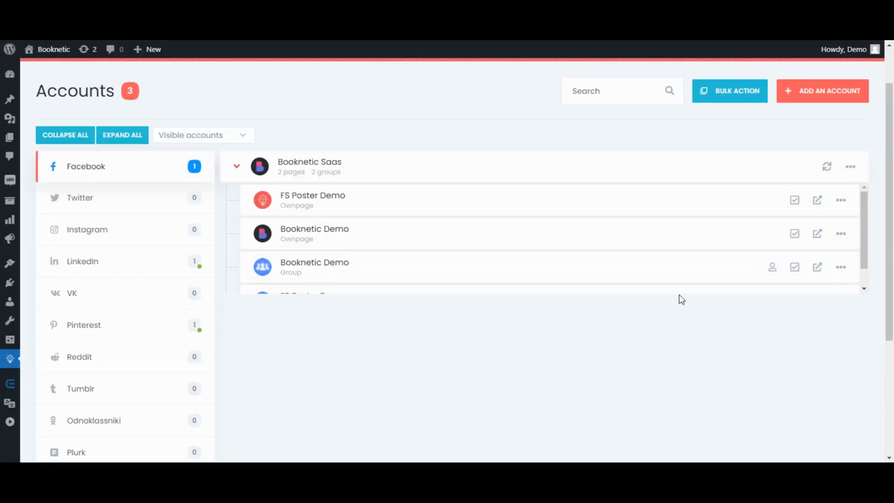
- Activate the FS Poster Demo page and bring up activation choices for the Booknetic Demo group
click(793, 200)
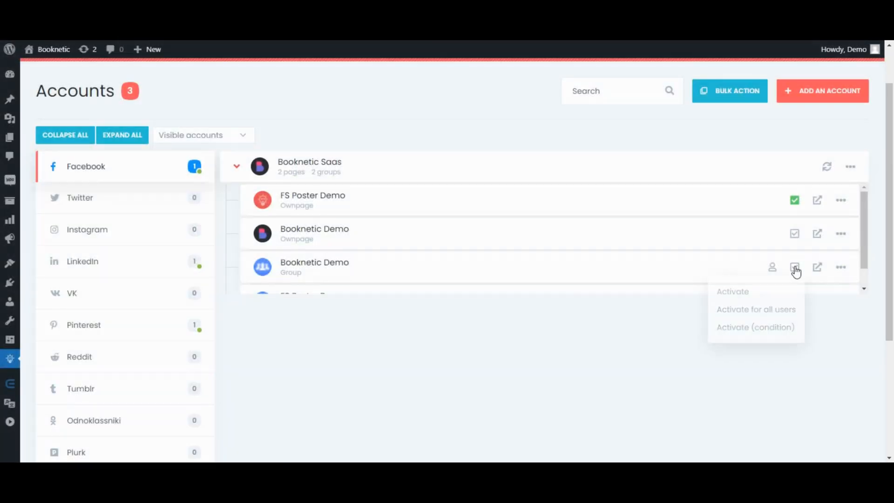
click(734, 291)
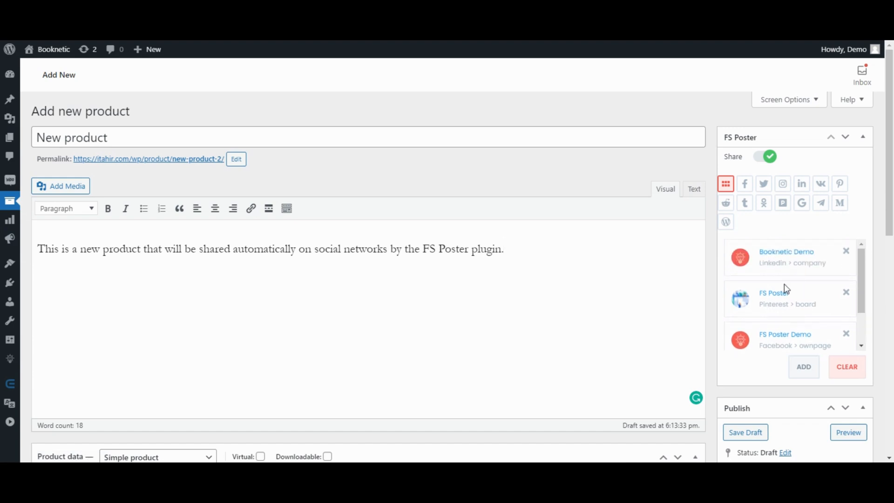
- Set the How To Auto-post To Facebook picture from the Media Library as product image
scroll(down, 3)
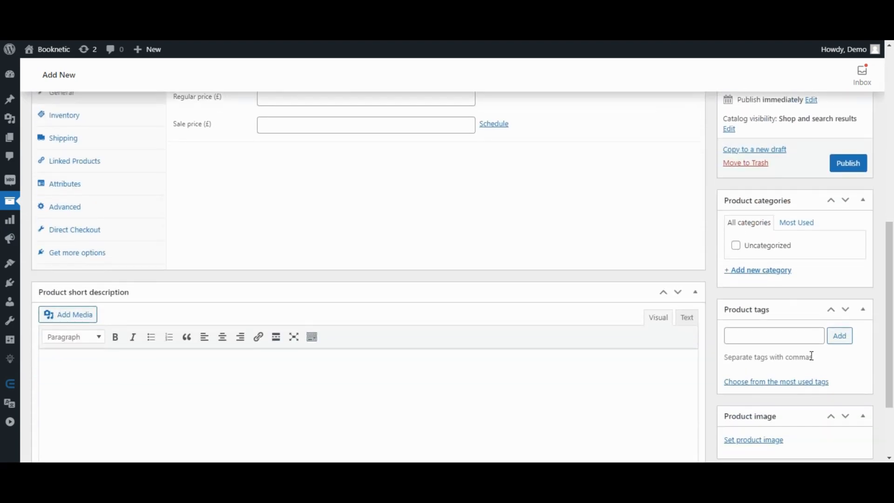
scroll(down, 3)
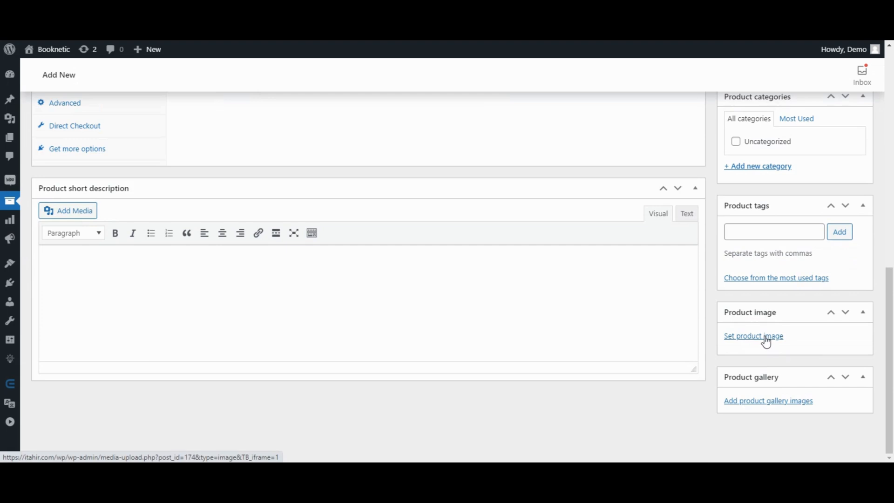
click(753, 335)
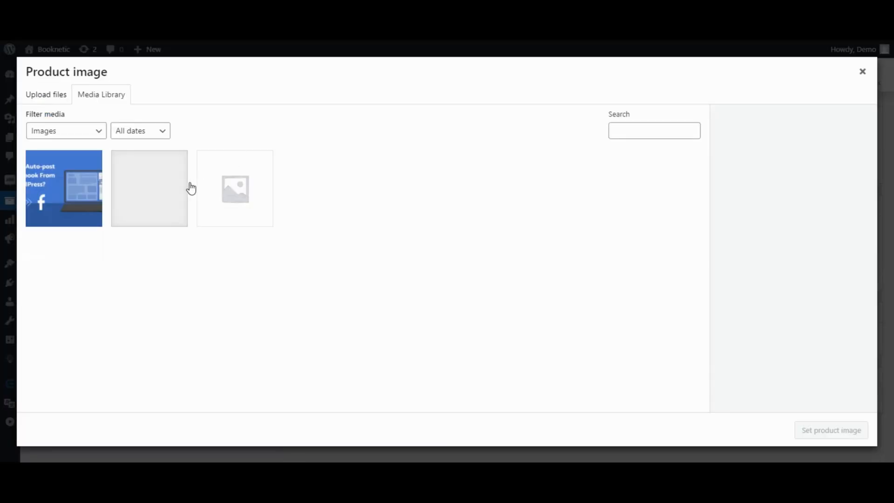
click(64, 188)
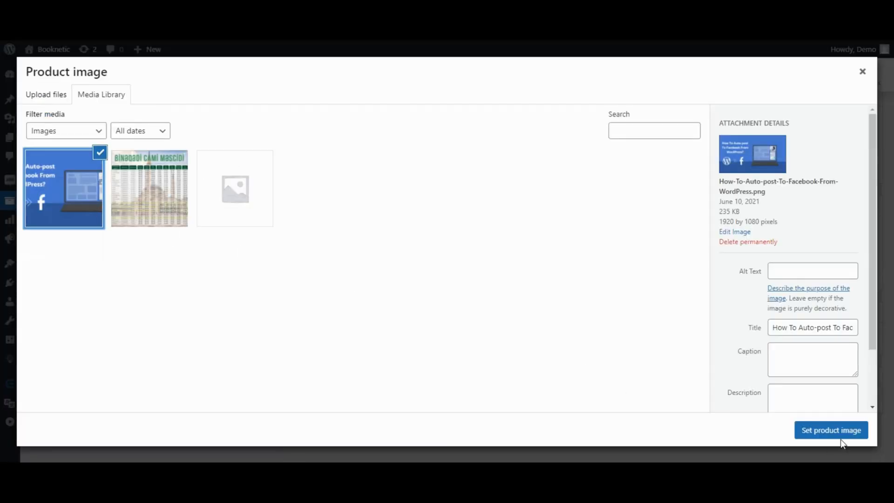
click(831, 430)
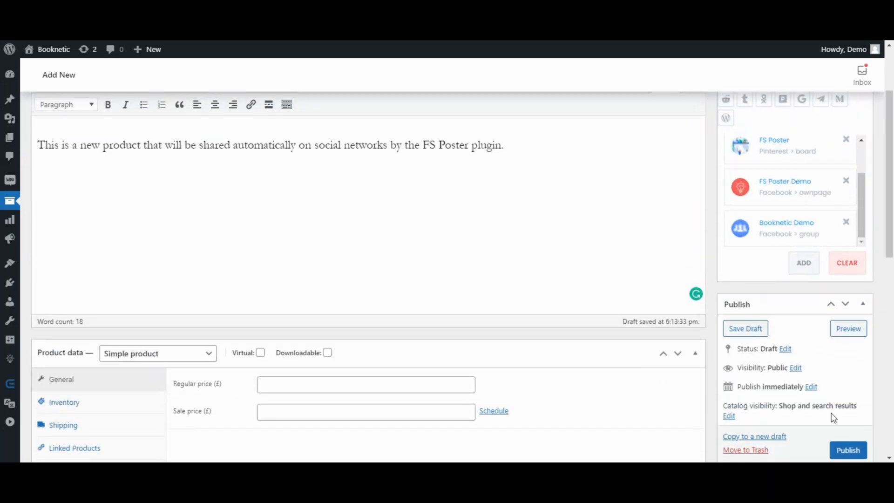
- Publish the product and follow FS Poster posting feeds until LinkedIn and Pinterest finish
click(848, 449)
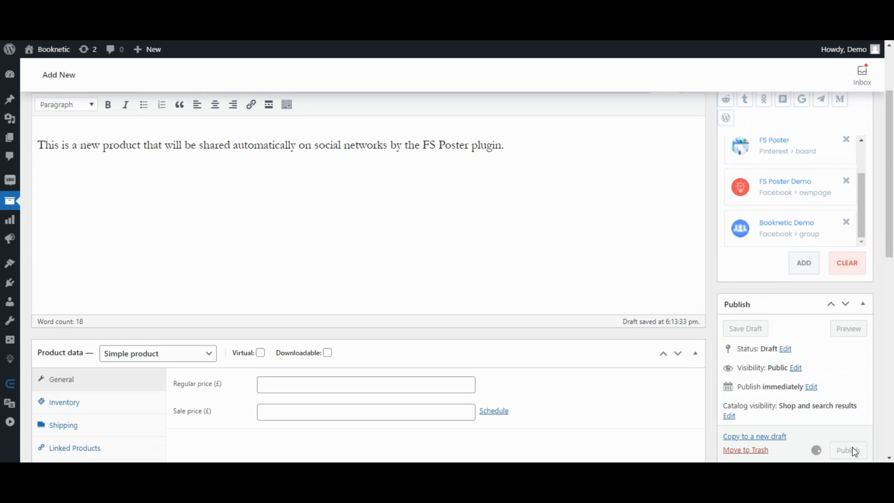
click(848, 450)
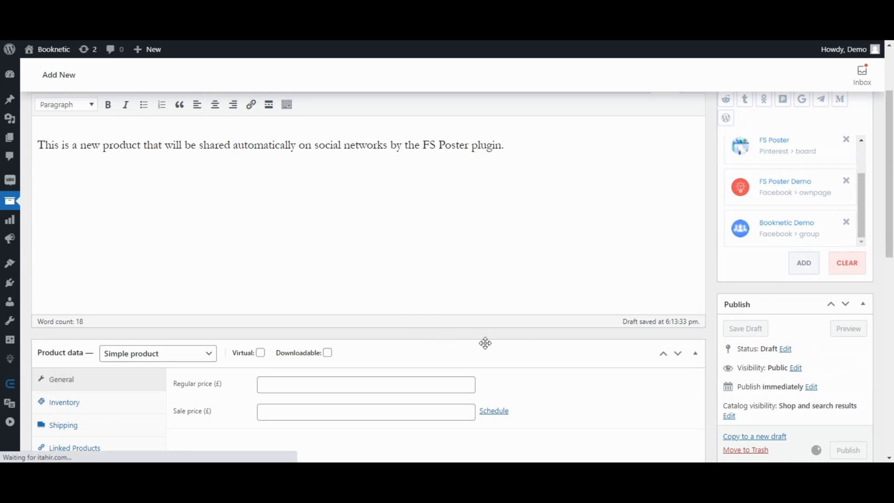
click(848, 450)
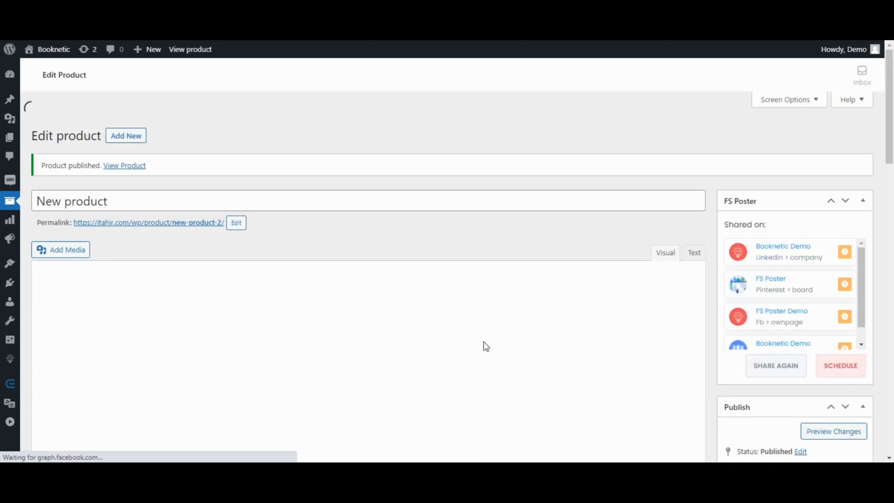
click(776, 365)
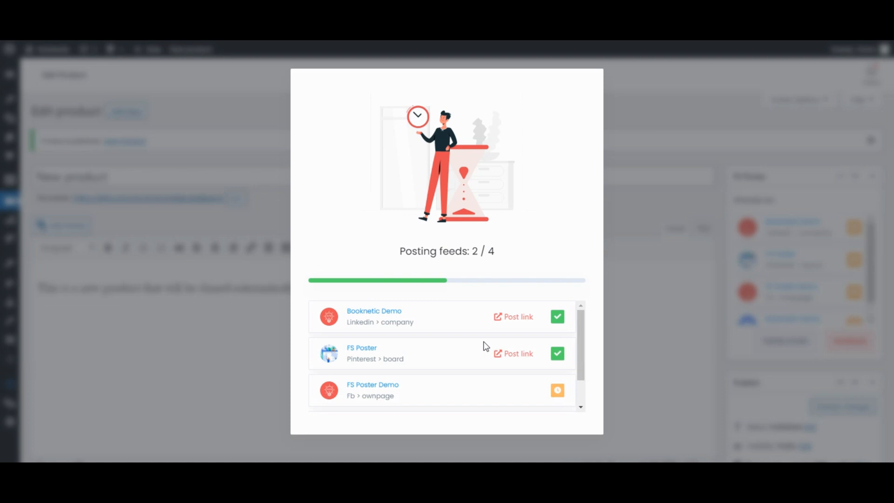
mouse_move(443, 355)
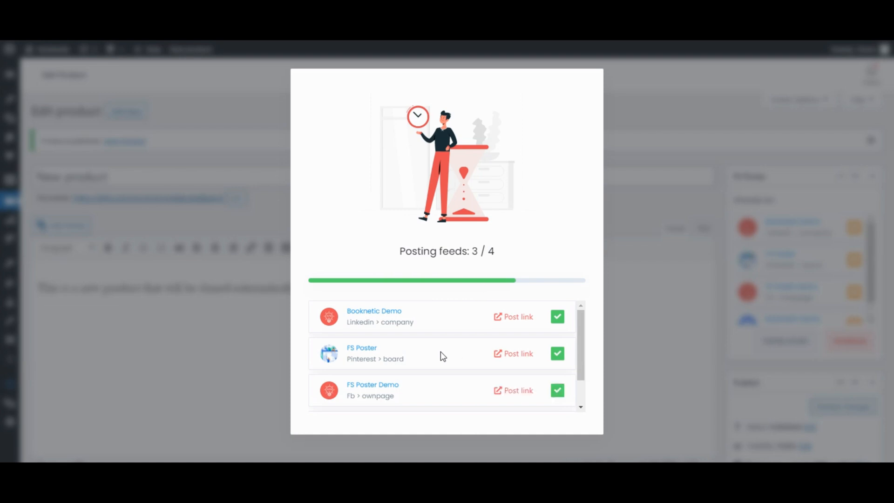
mouse_move(450, 356)
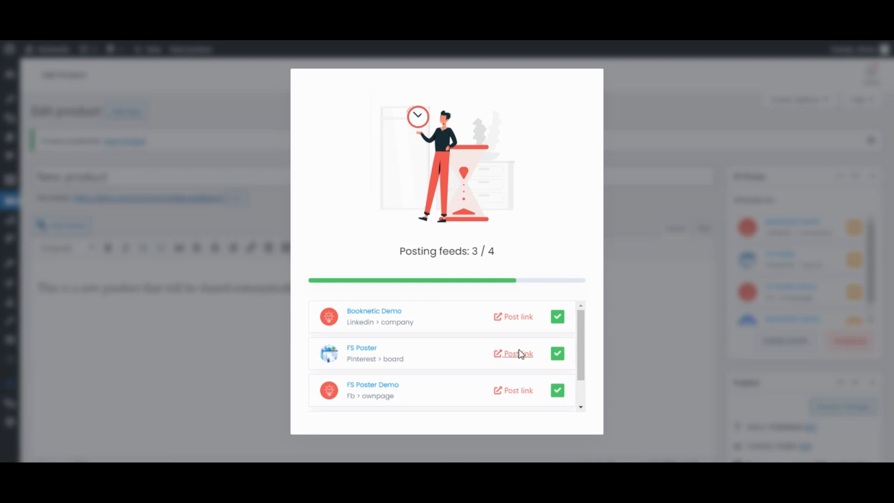
click(518, 354)
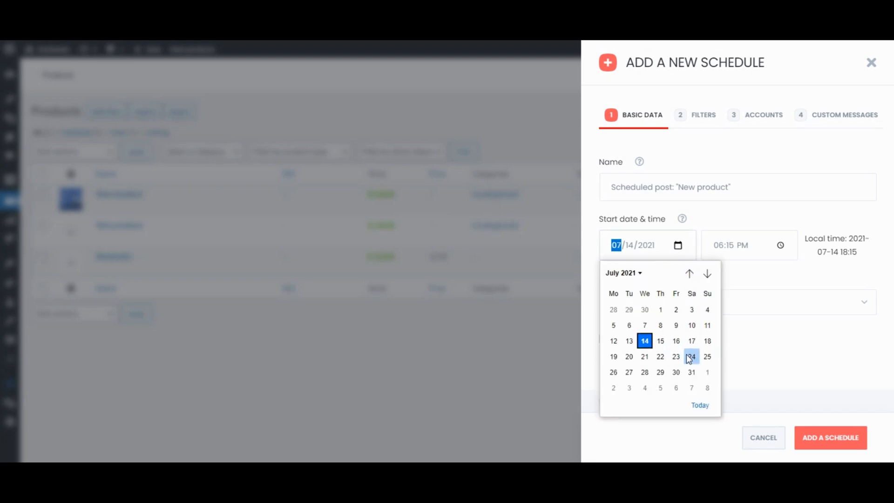
- Pick the New product schedule's start date in the date picker
click(845, 114)
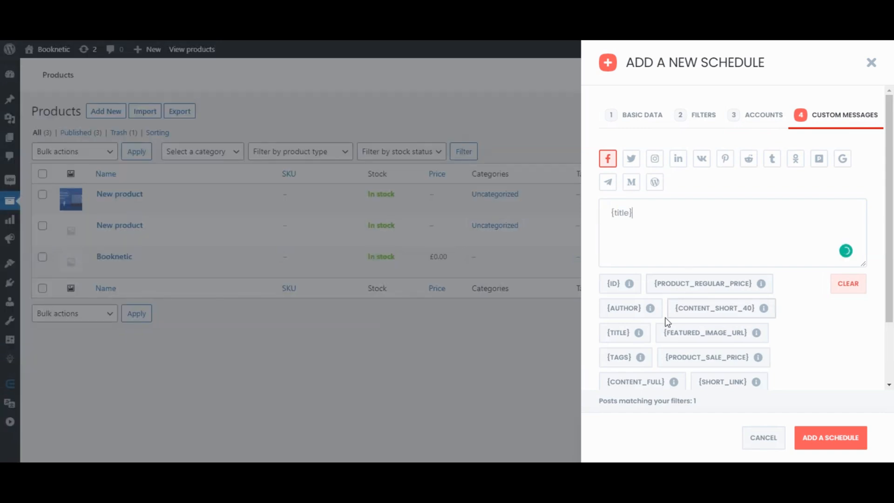
- Put {content_full} and {PRODUCT_SALE_PRICE} on new lines after {title}, then save the schedule
click(635, 381)
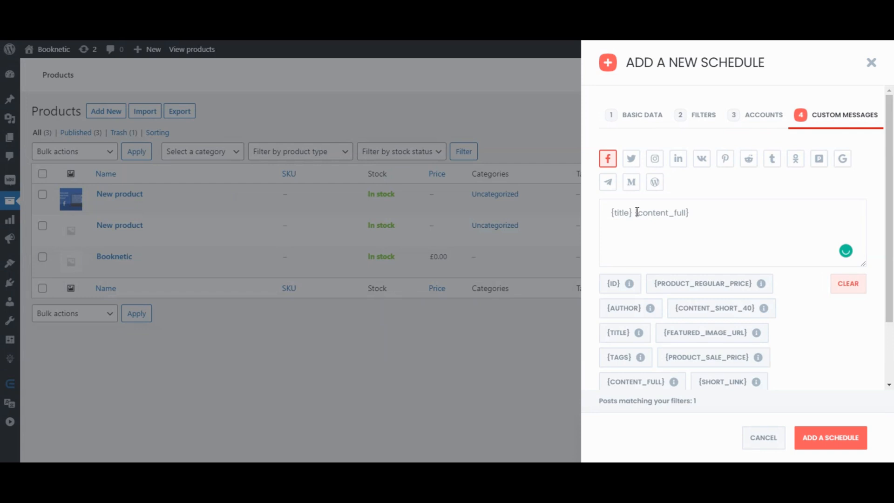
key(Enter)
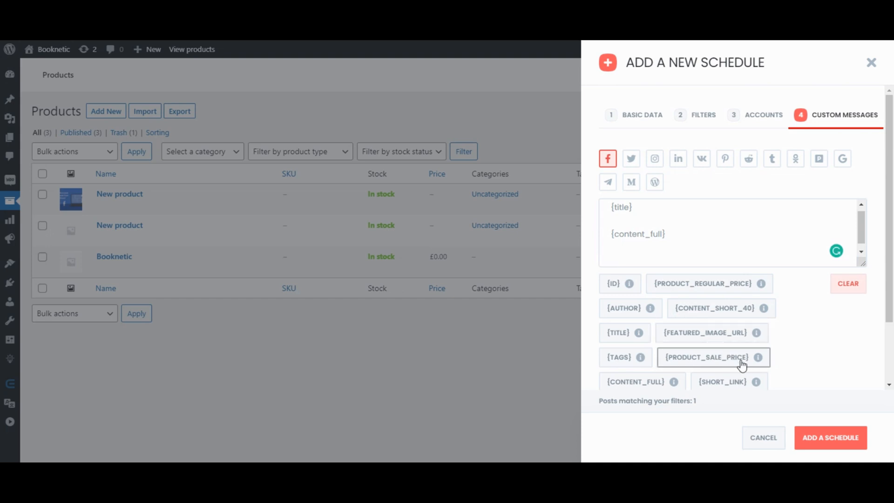
click(709, 357)
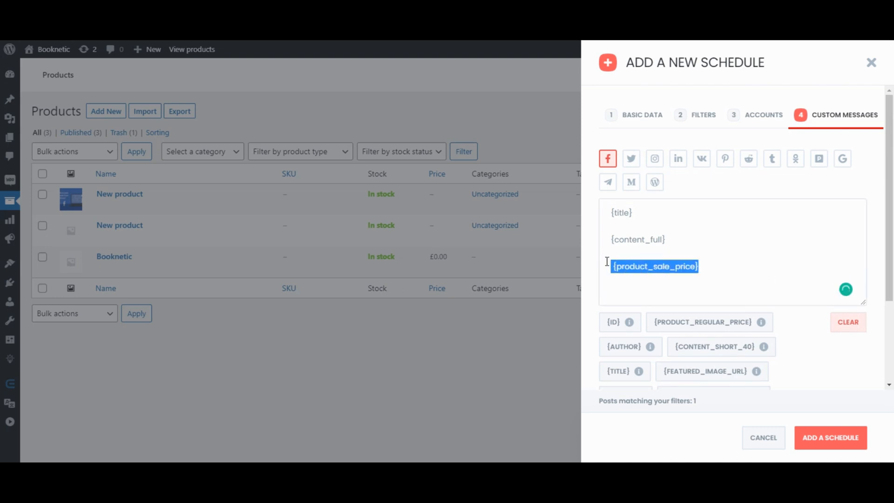
key(ctrl+a)
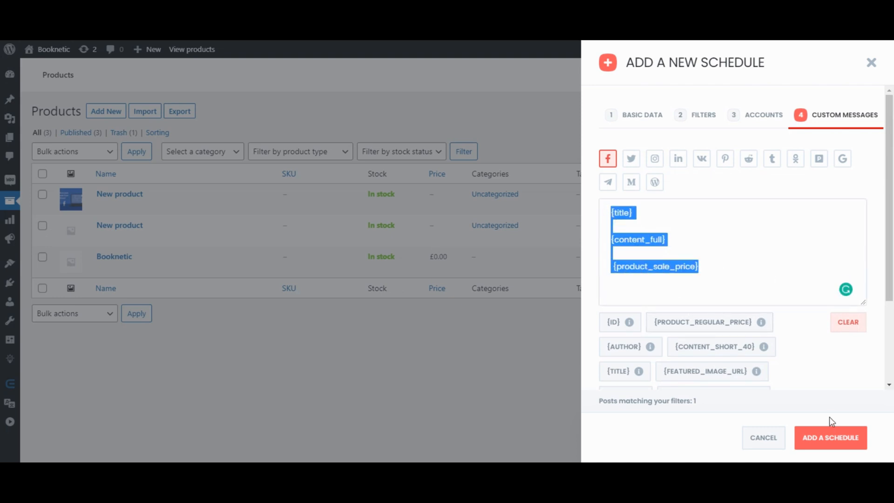
click(831, 438)
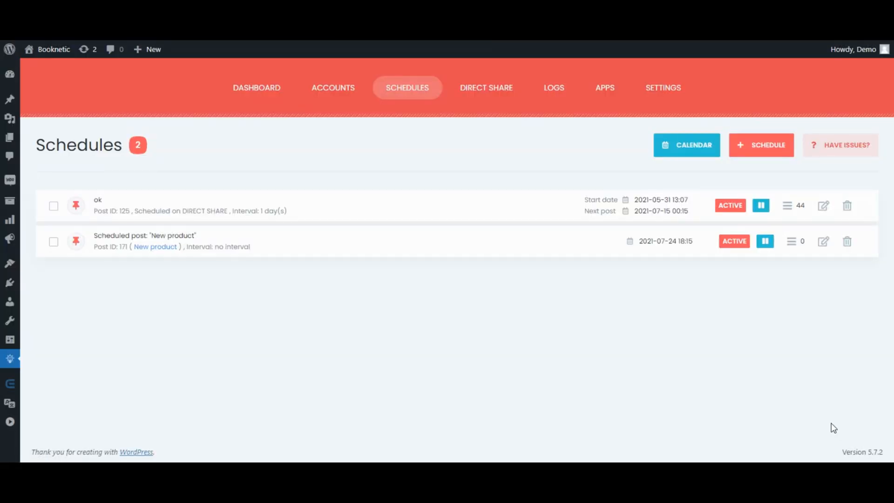
mouse_move(603, 222)
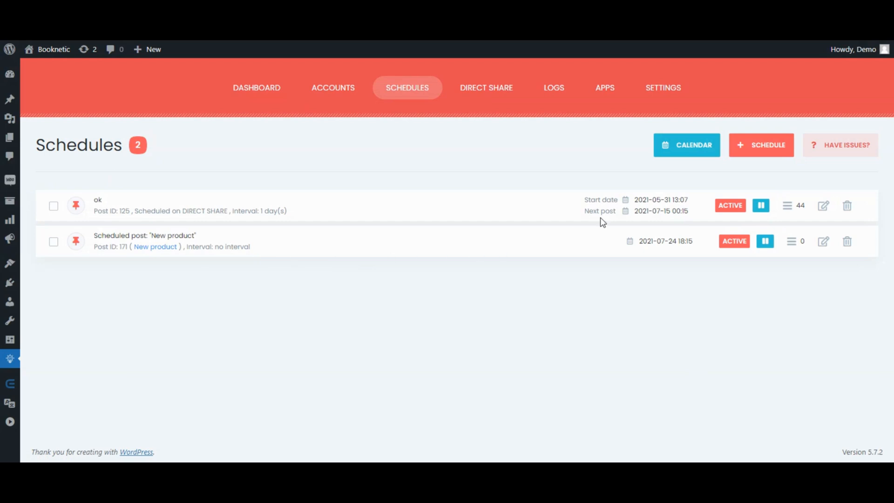
- Open a blank Add a New Schedule panel from the Schedules page
click(761, 145)
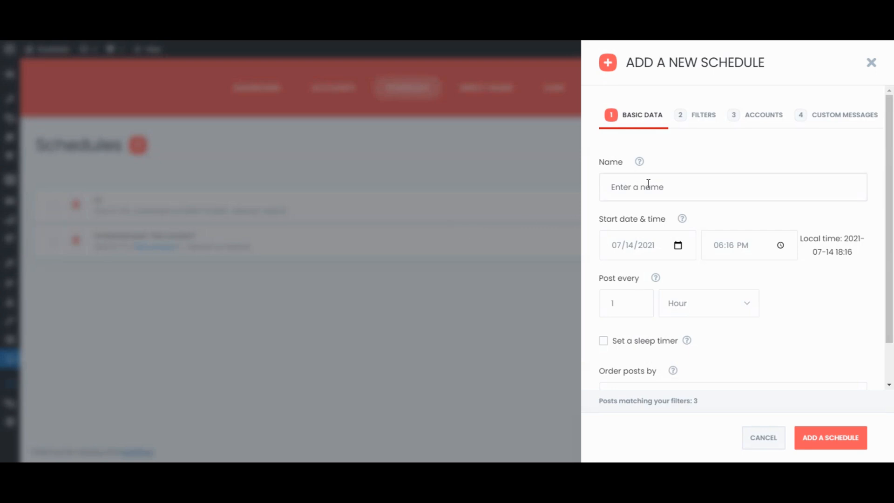
- Name it 'New schedule', start 07/17/2021, post every 3 hours with random ordering
text(New schedule)
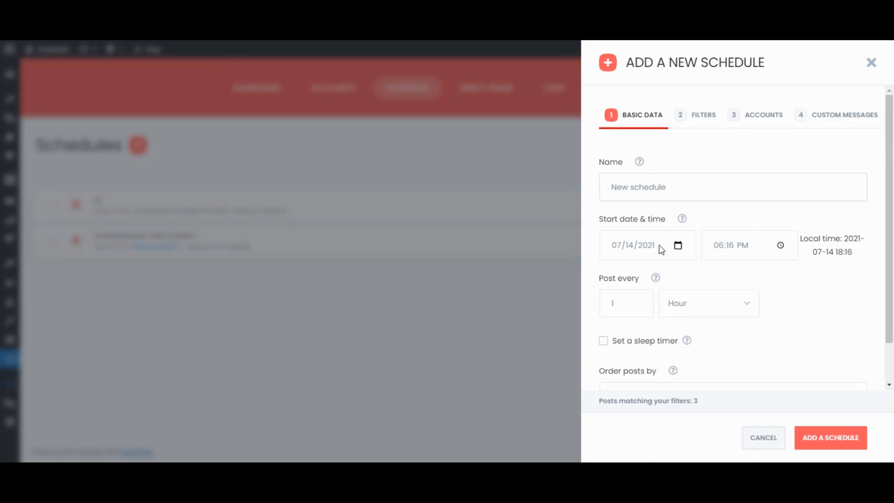
click(632, 244)
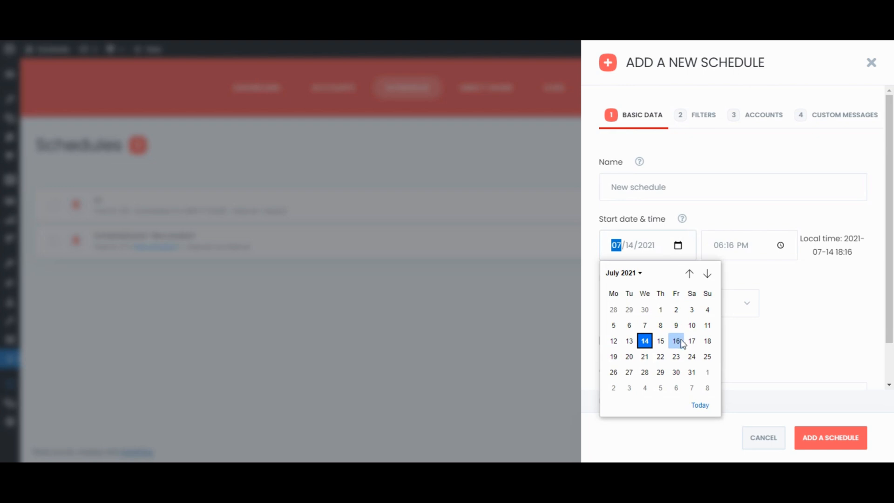
click(691, 340)
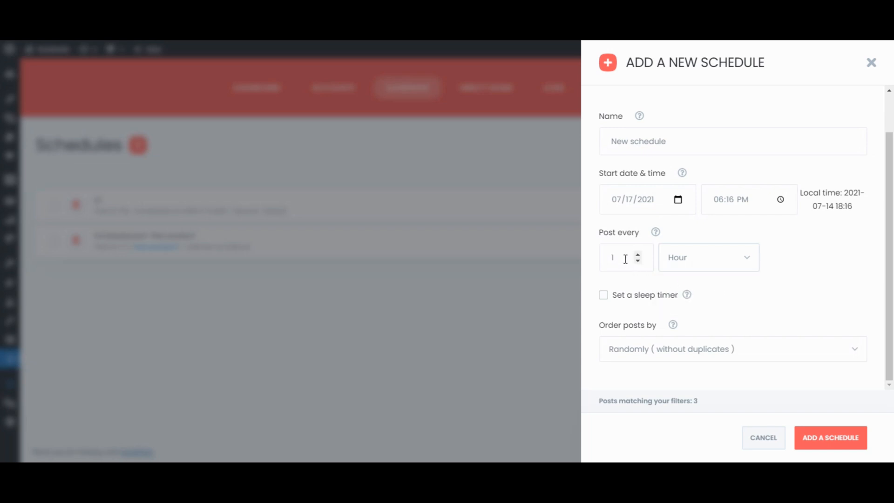
text(3)
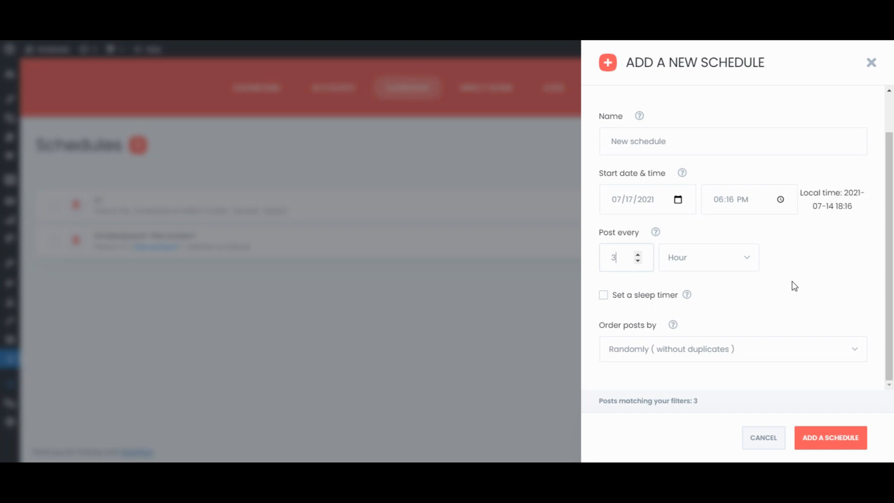
click(733, 348)
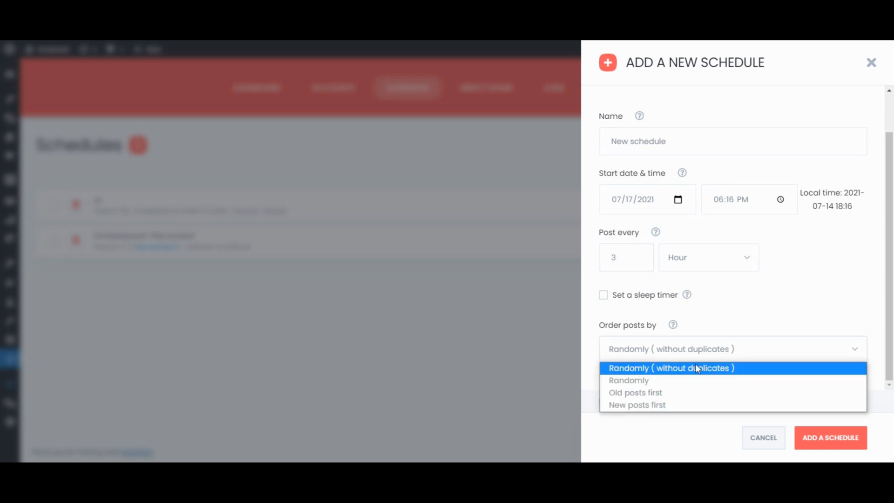
mouse_move(678, 378)
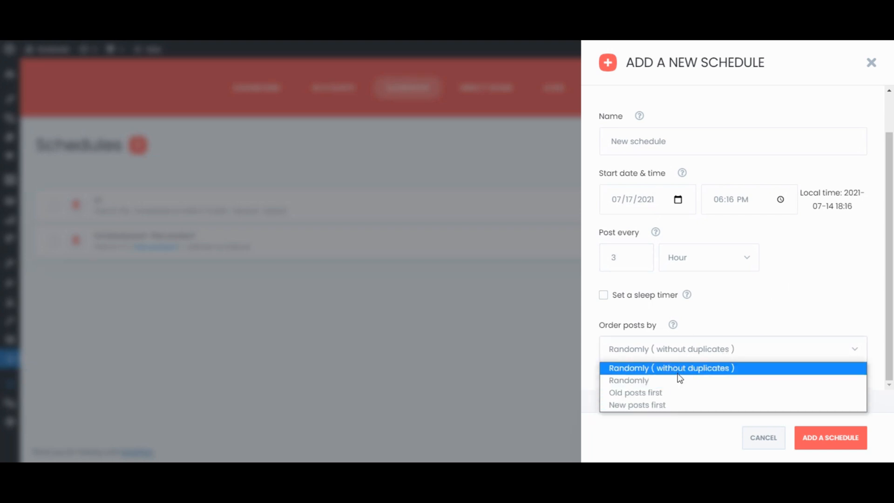
mouse_move(690, 378)
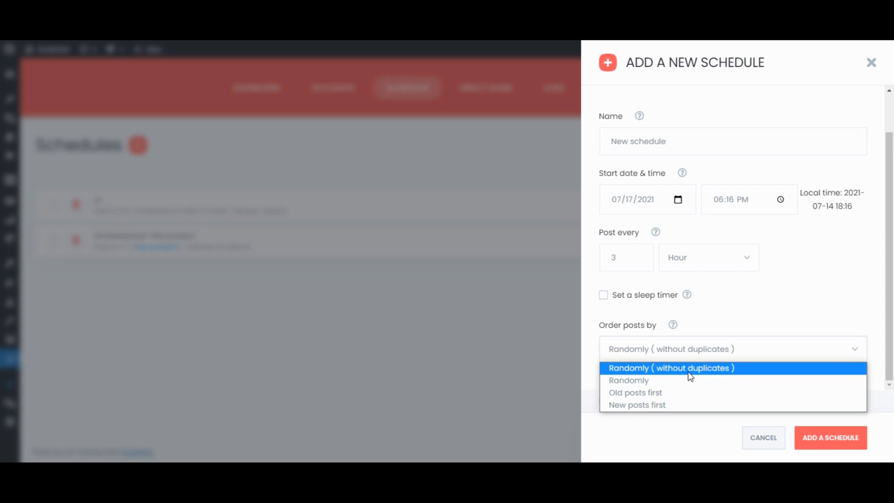
click(671, 368)
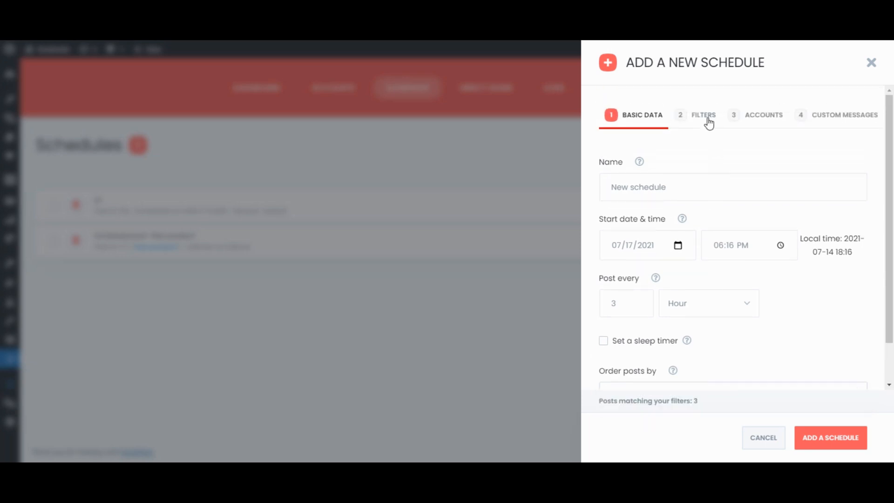
click(704, 114)
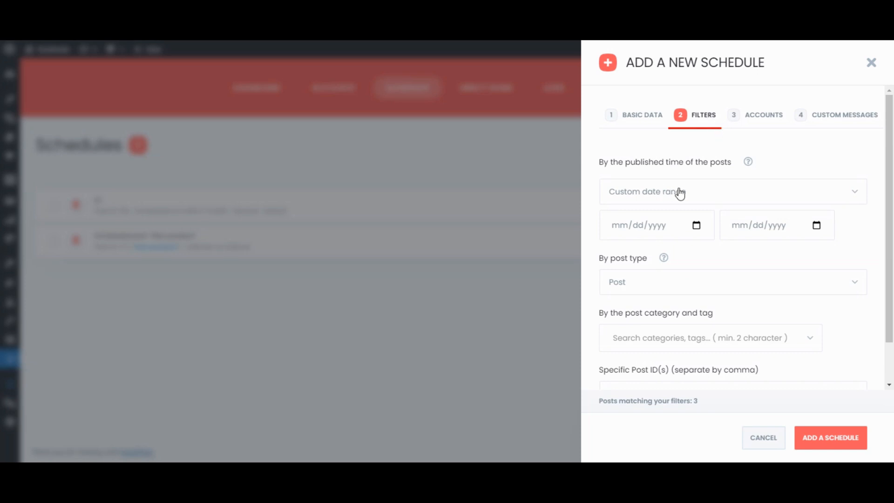
- Filter to Product posts from the last 6 months, skipping out-of-stock products
click(733, 191)
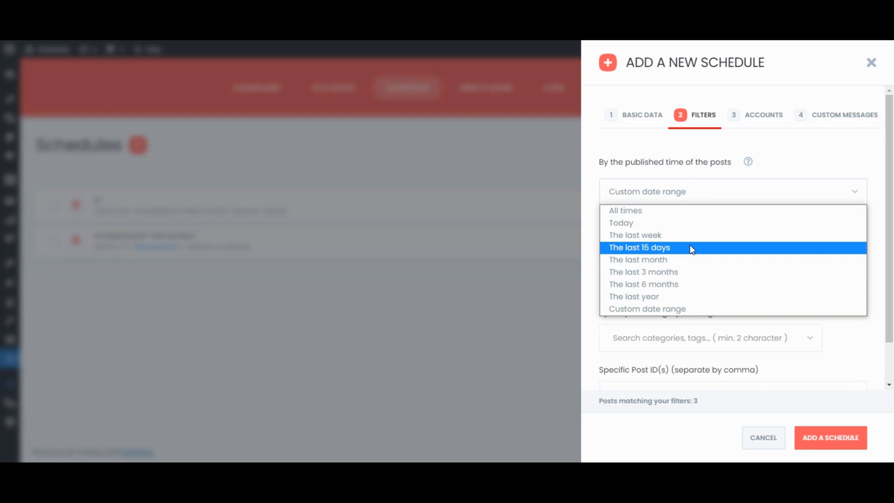
click(648, 308)
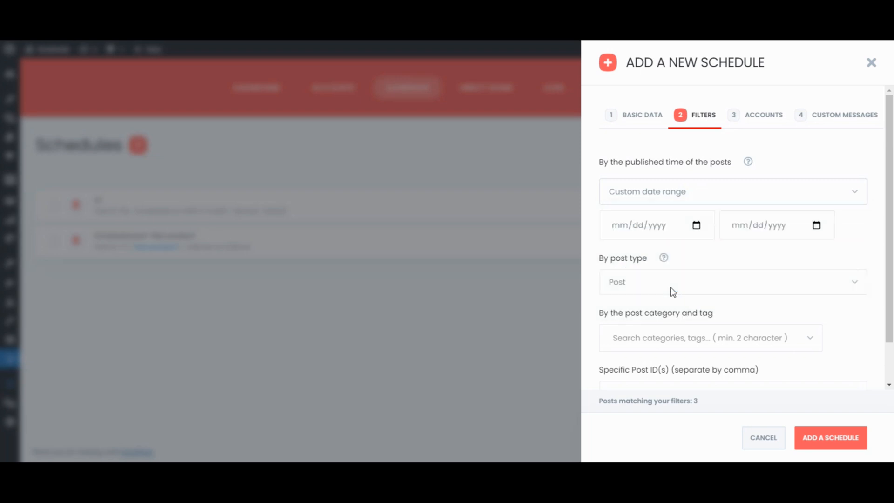
click(732, 281)
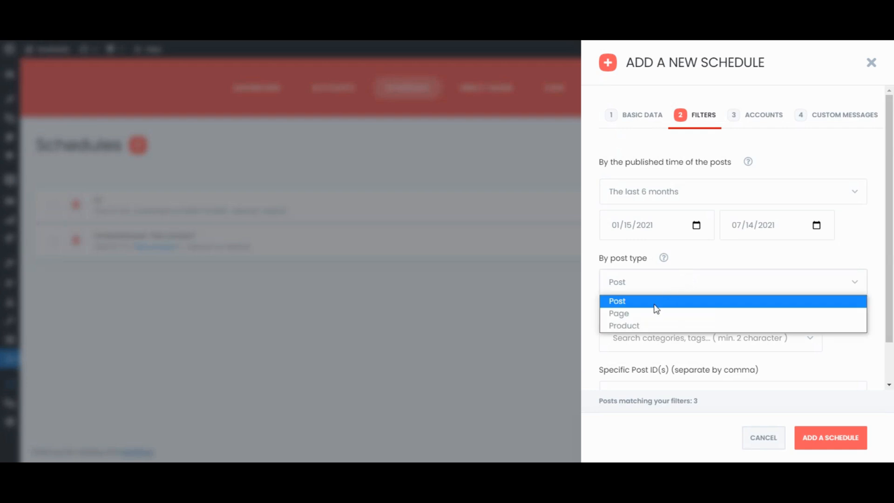
click(624, 325)
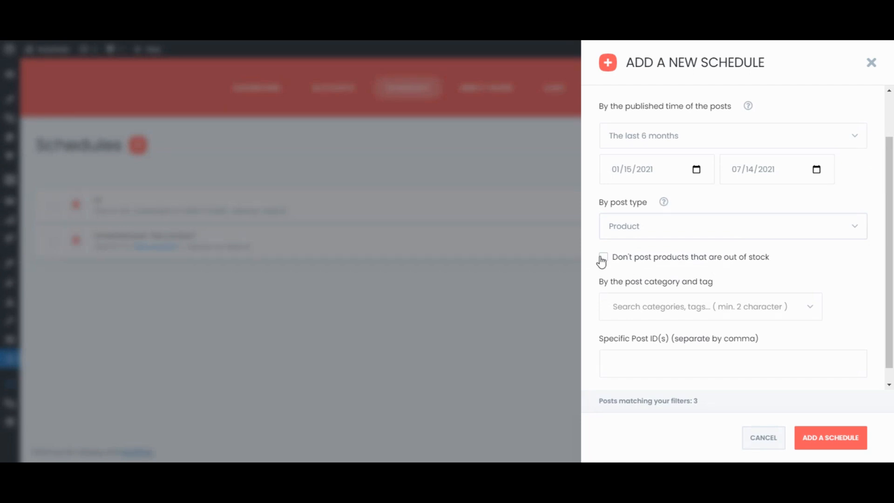
click(602, 257)
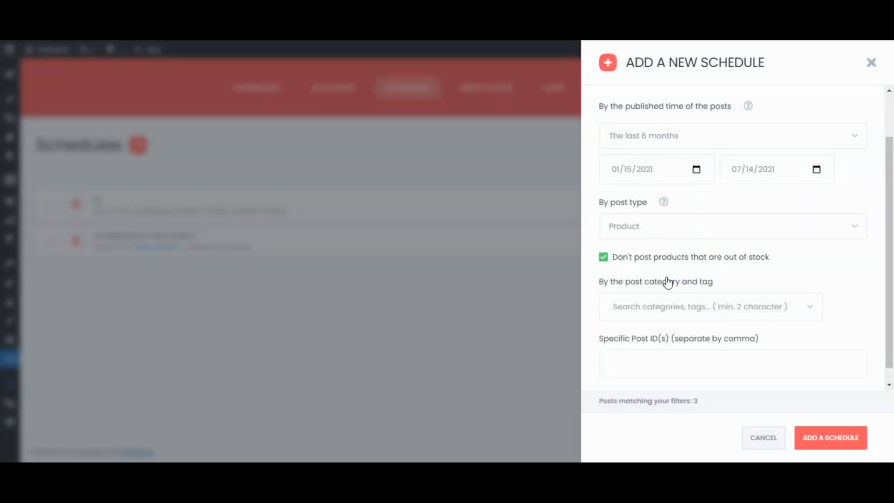
scroll(down, 3)
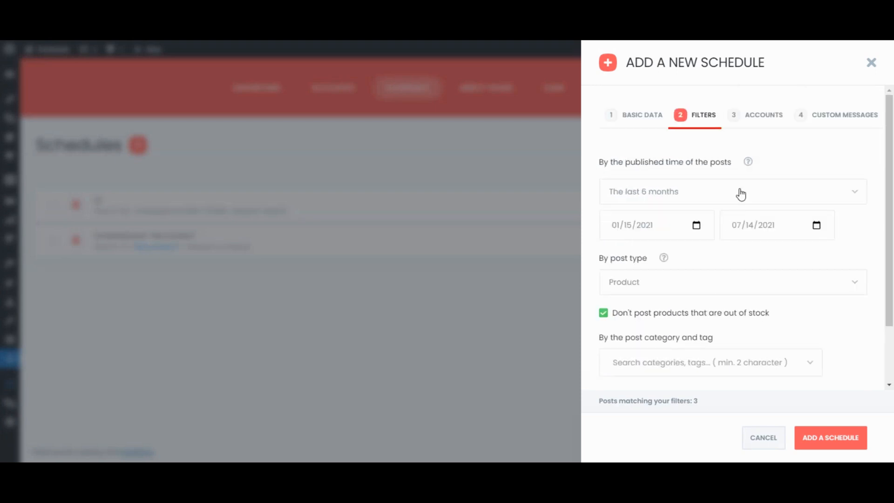
click(763, 115)
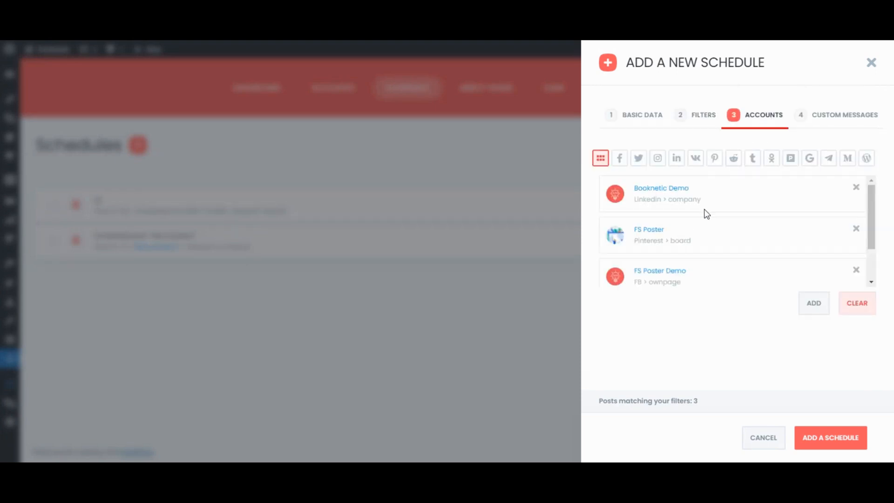
- Keep only the LinkedIn Booknetic Demo and Facebook FS Poster Demo accounts
scroll(down, 3)
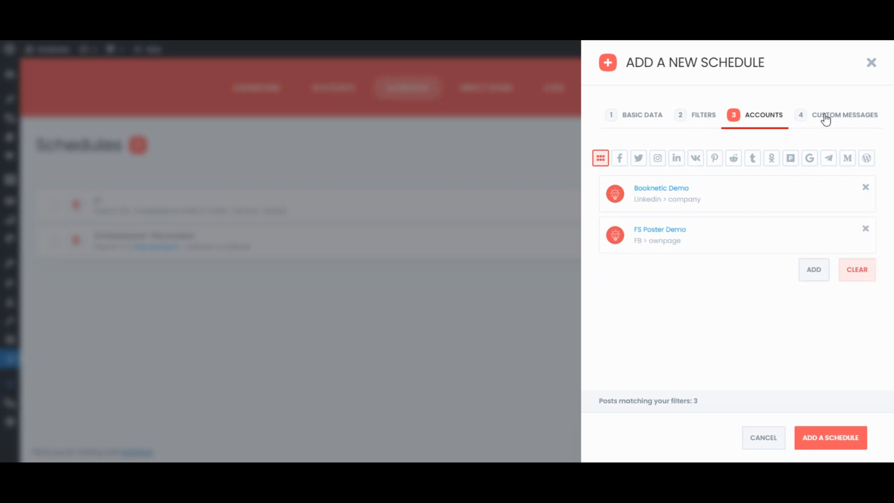
click(845, 114)
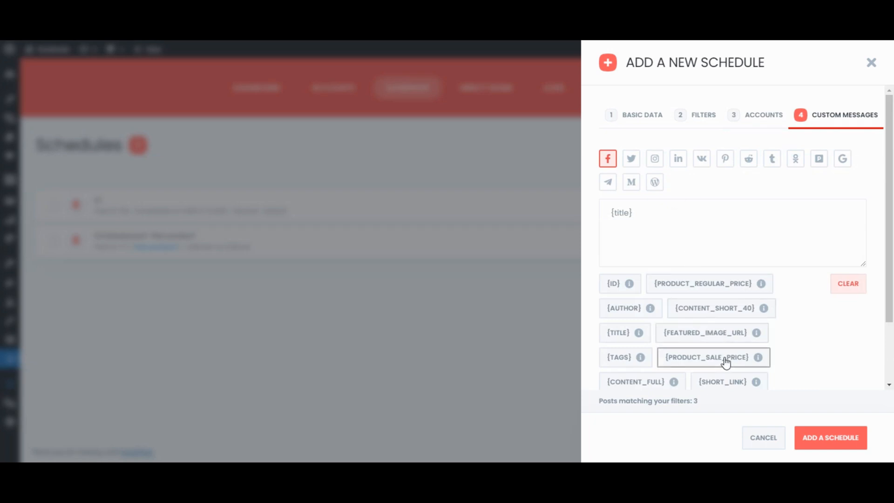
- Keep the {title} and {product_sale_price} message and save the 3-hour product schedule
click(707, 357)
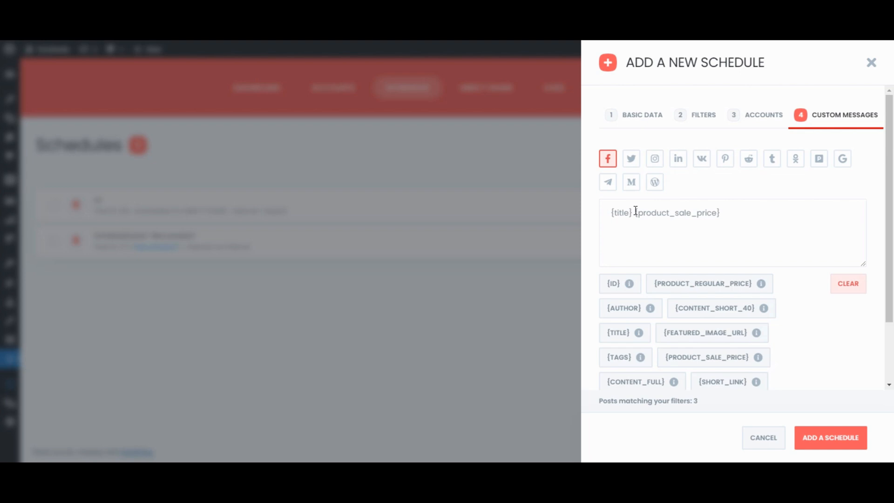
key(Enter)
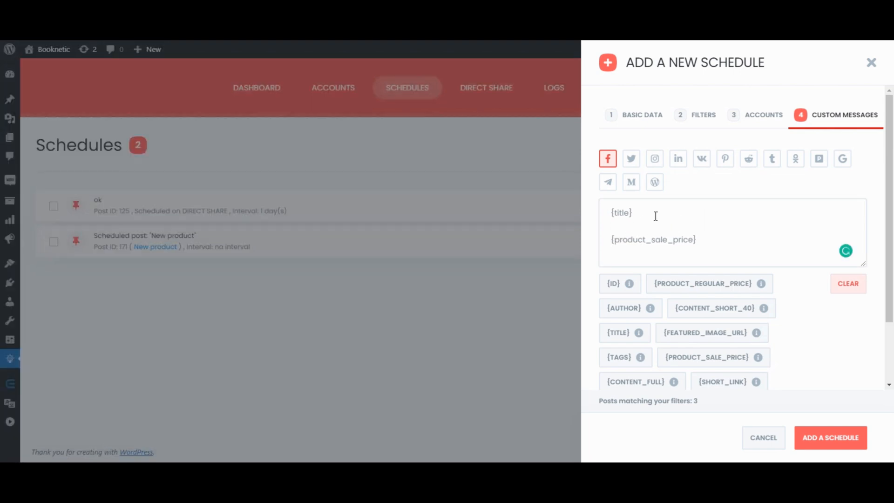
click(830, 437)
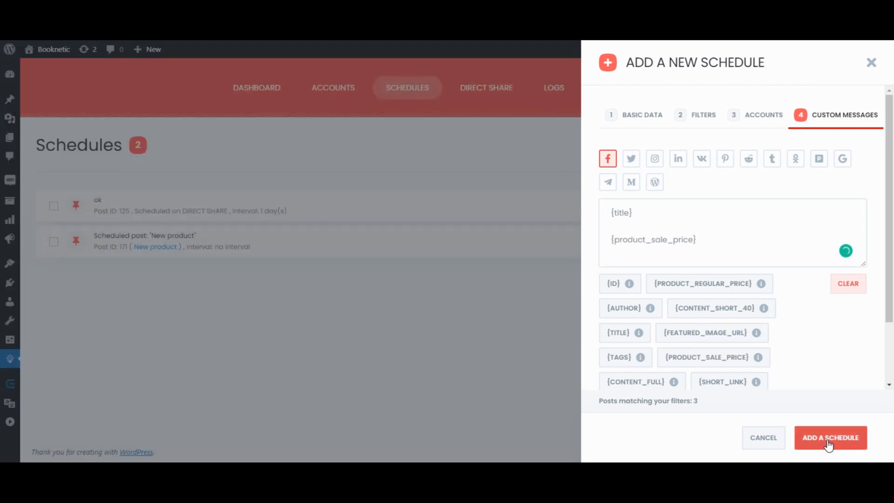
click(831, 438)
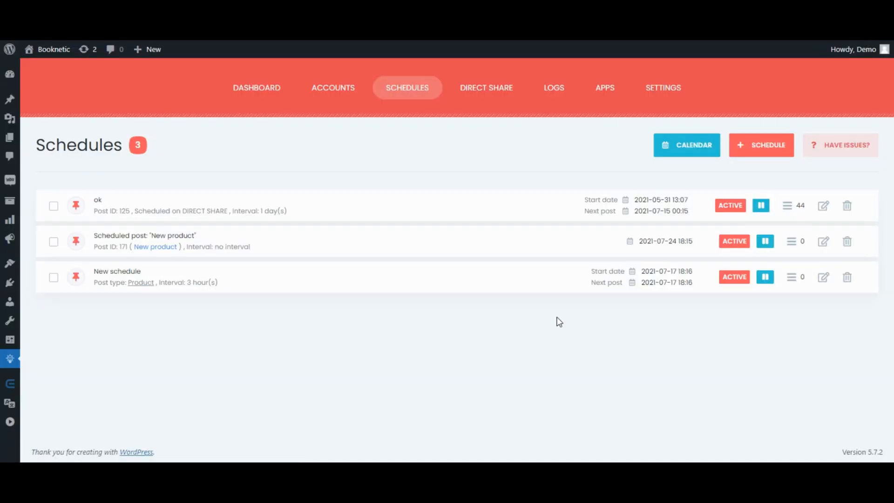
mouse_move(536, 318)
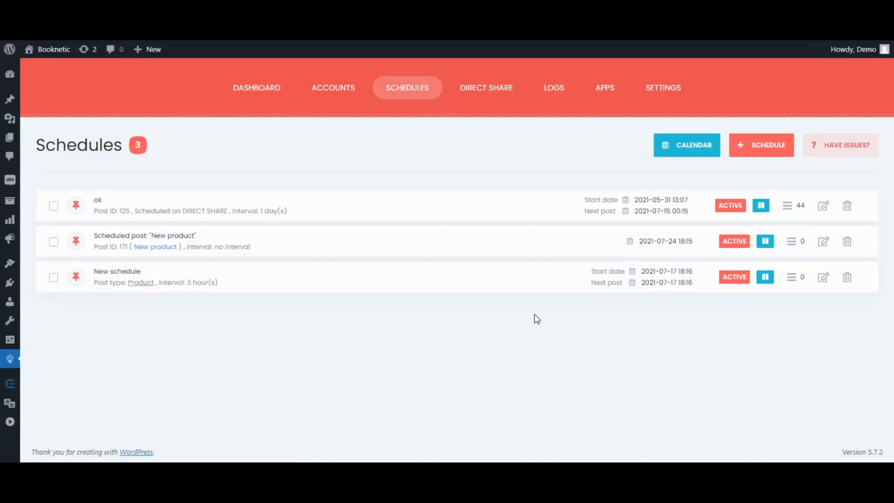
mouse_move(203, 262)
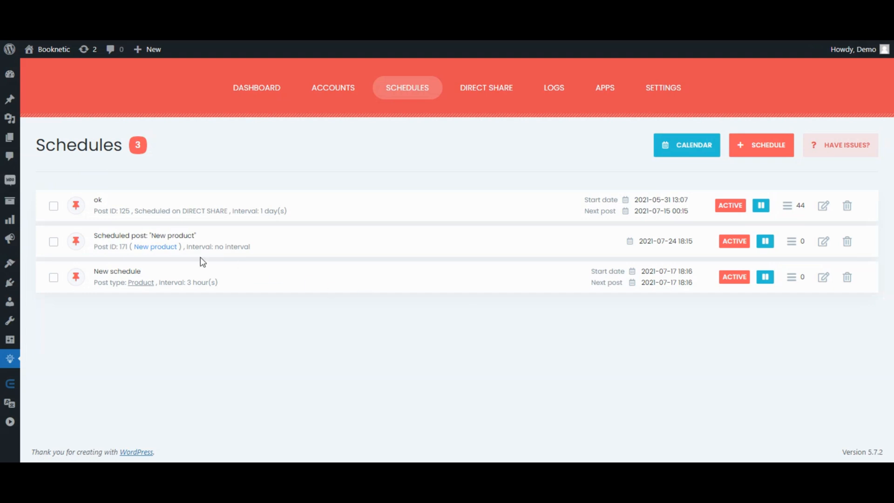
mouse_move(9, 263)
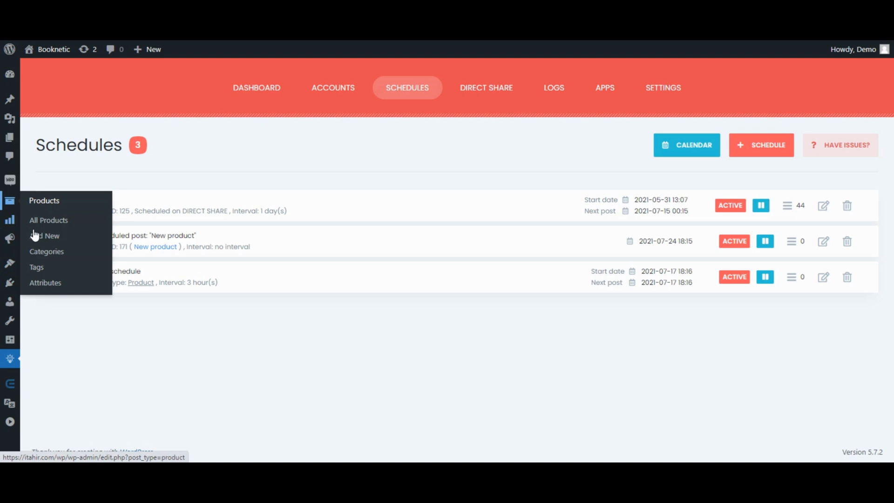
- Browse WooCommerce's All Products list, then go to FS Poster's Direct Share page
click(48, 220)
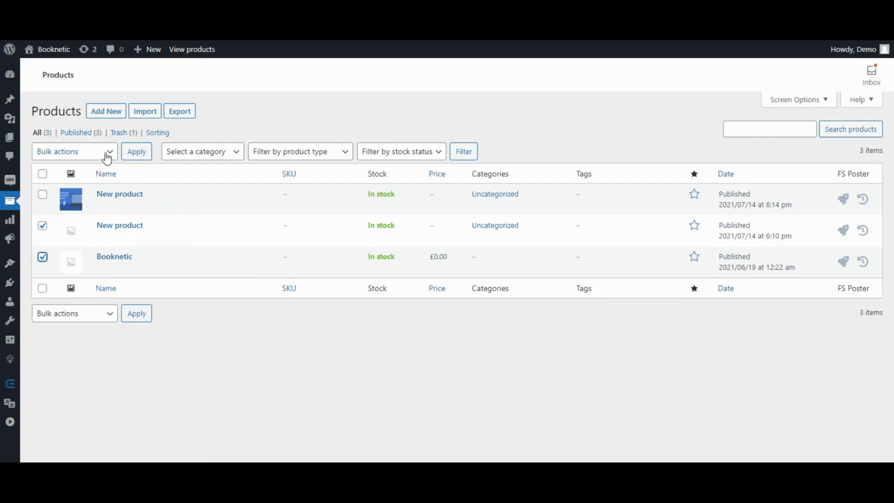
click(74, 151)
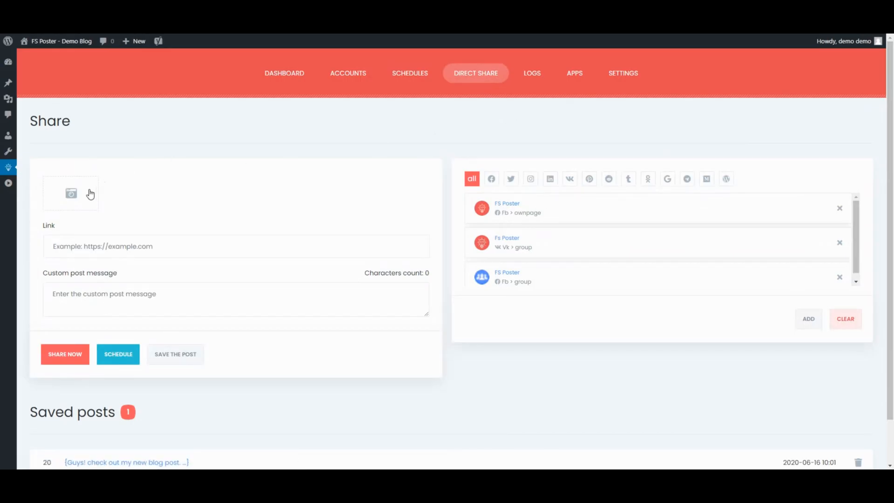
- Attach the Facebook auto-post image to the direct share post
click(71, 193)
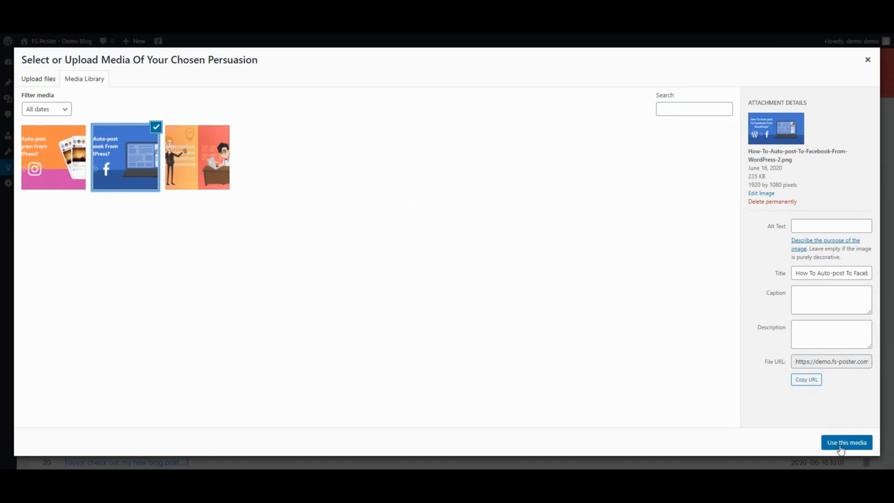
click(846, 442)
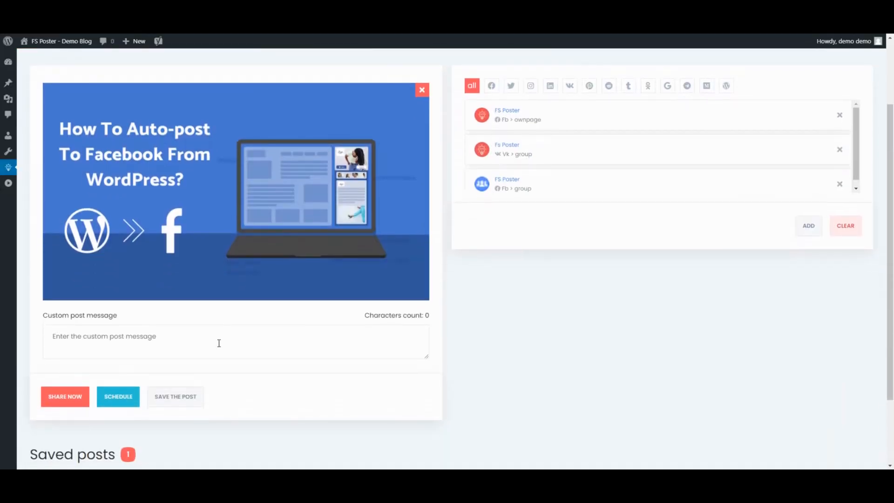
- Write 'Here is my new blog post #blog' and remove the VK group target
text(Here is my new blog p)
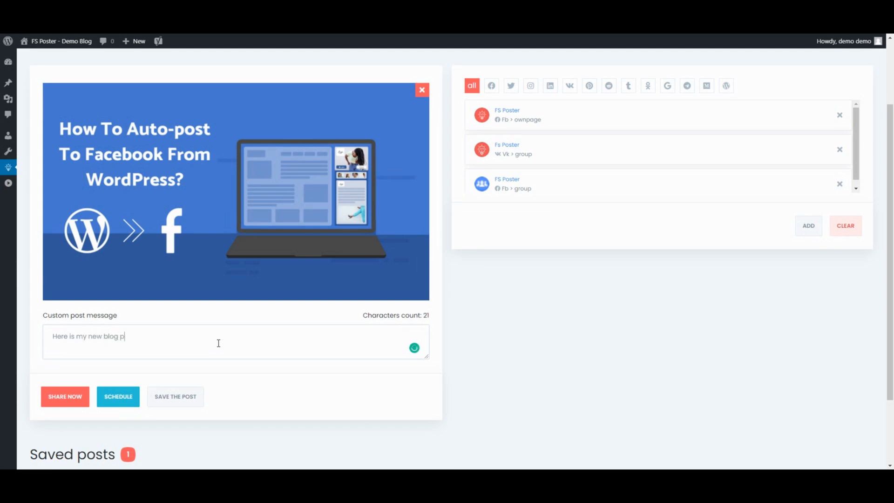
text(ost)
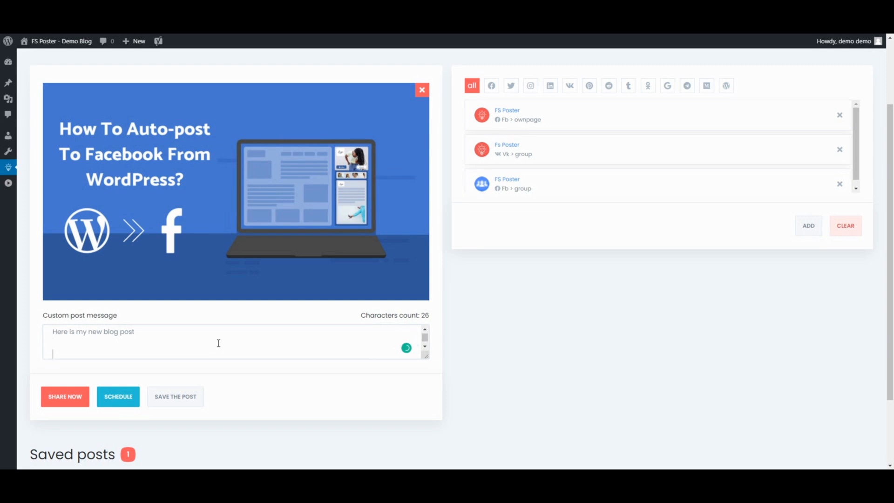
text(#blog)
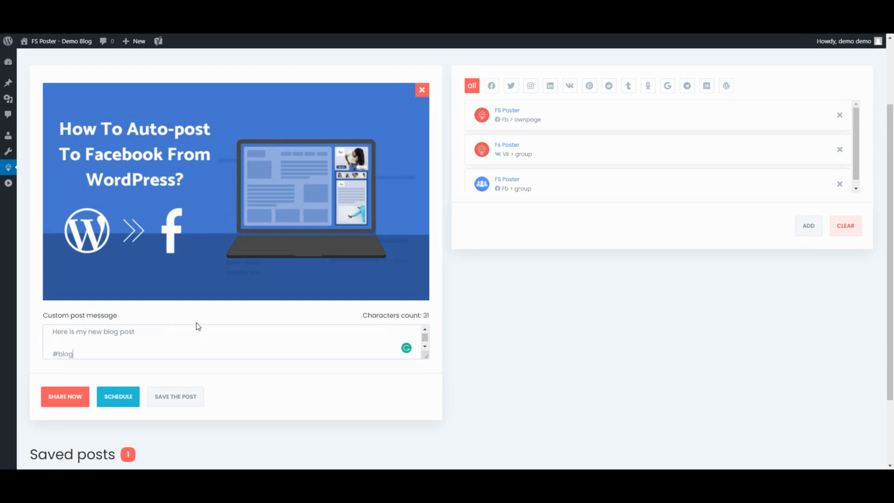
click(839, 150)
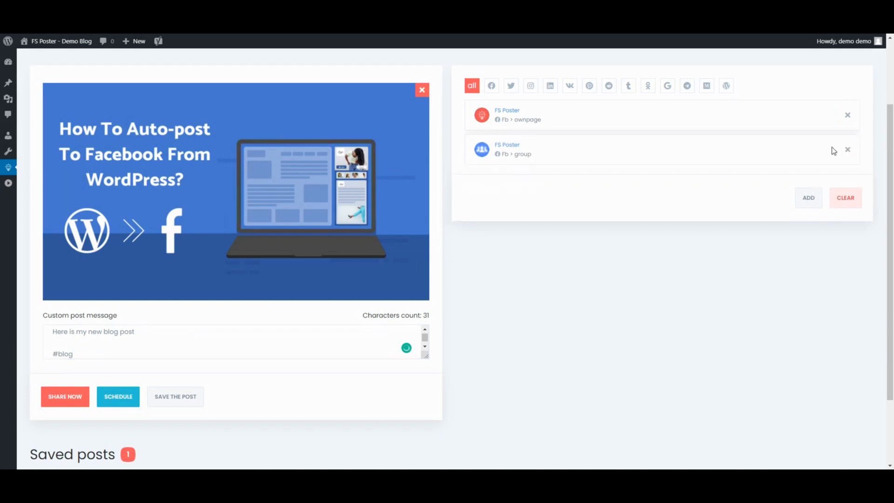
- Drop the Facebook group so only the ownpage account remains, then schedule the post
click(847, 150)
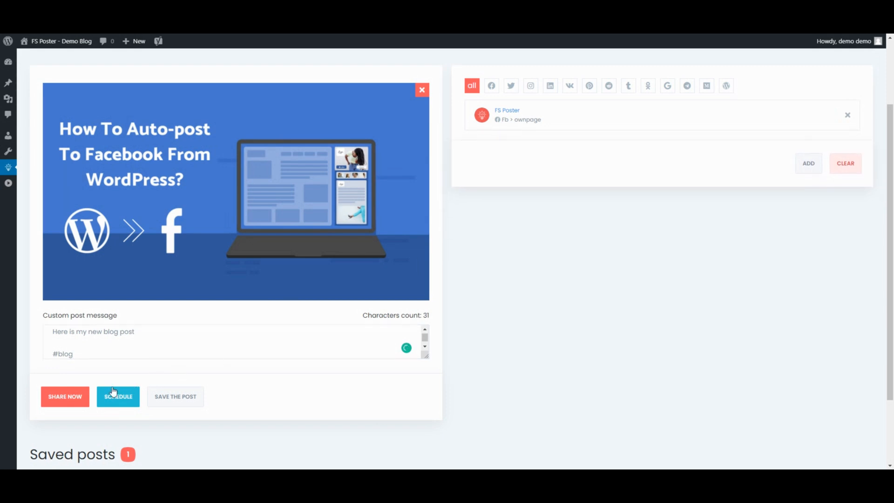
click(64, 396)
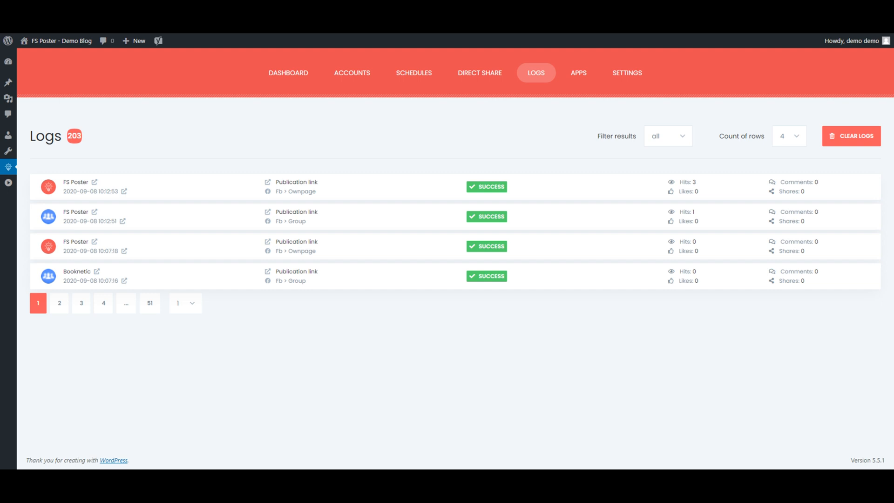
- Move from the sharing logs to the Dashboard's monthly shares and clicks stats
click(288, 73)
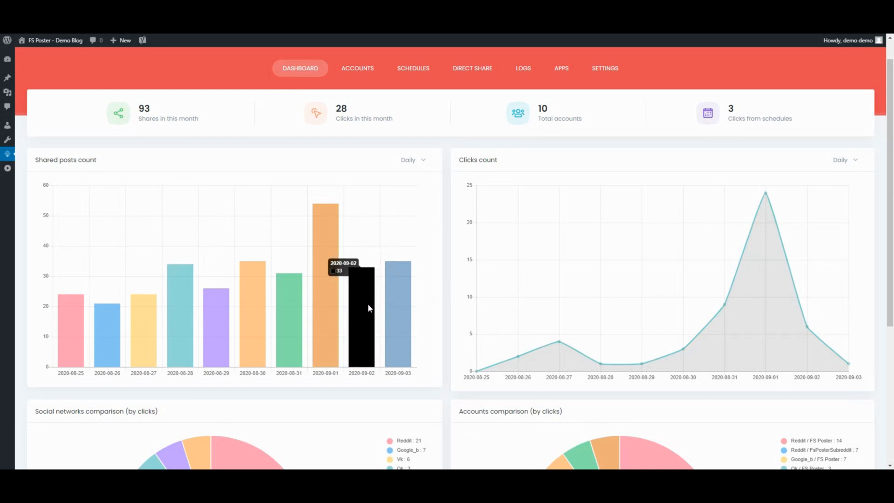
mouse_move(771, 261)
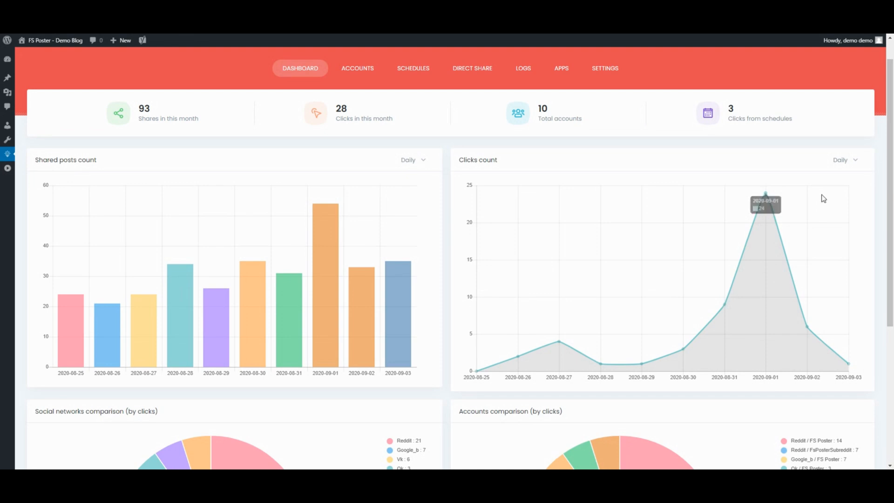
- Hide Reddit and Google_b from the social networks clicks pie chart
scroll(down, 3)
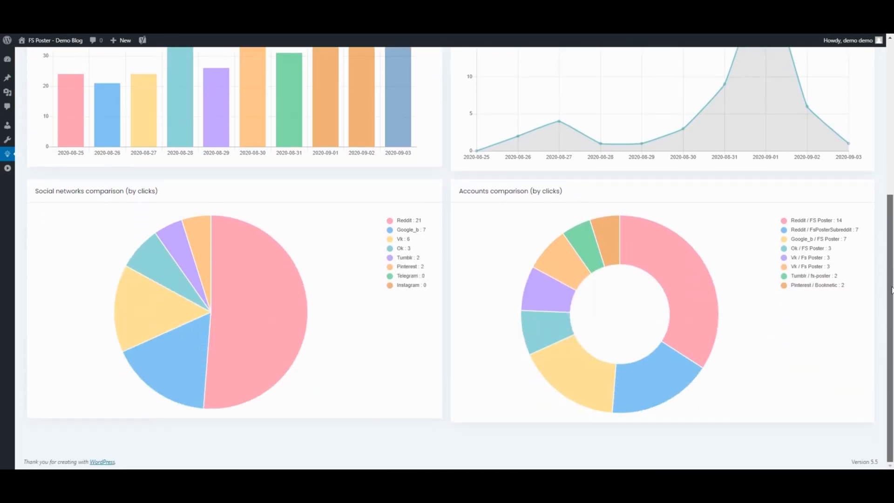
mouse_move(291, 320)
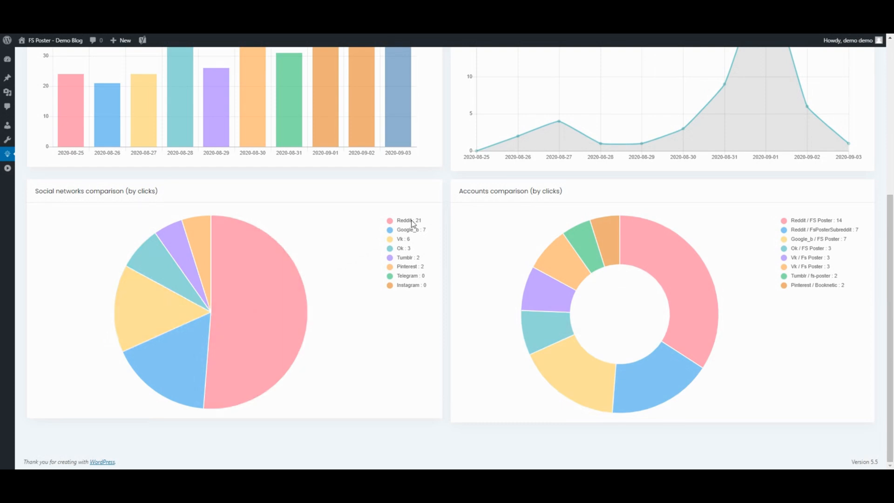
click(405, 221)
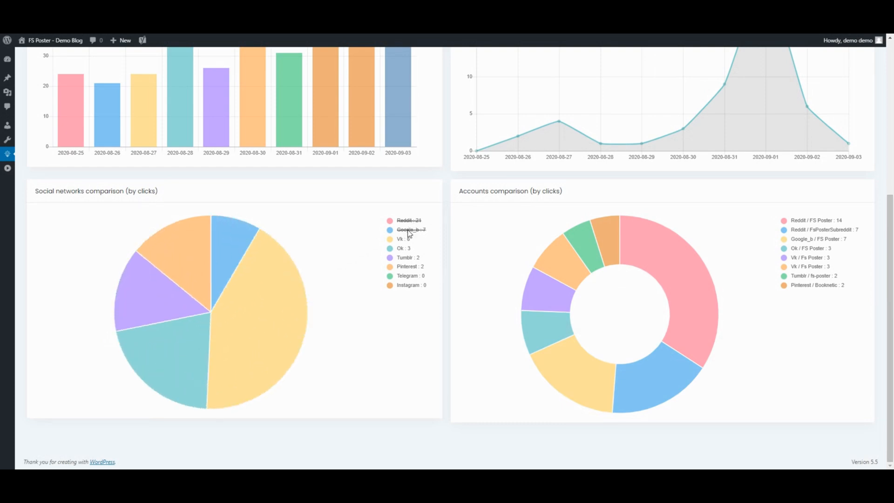